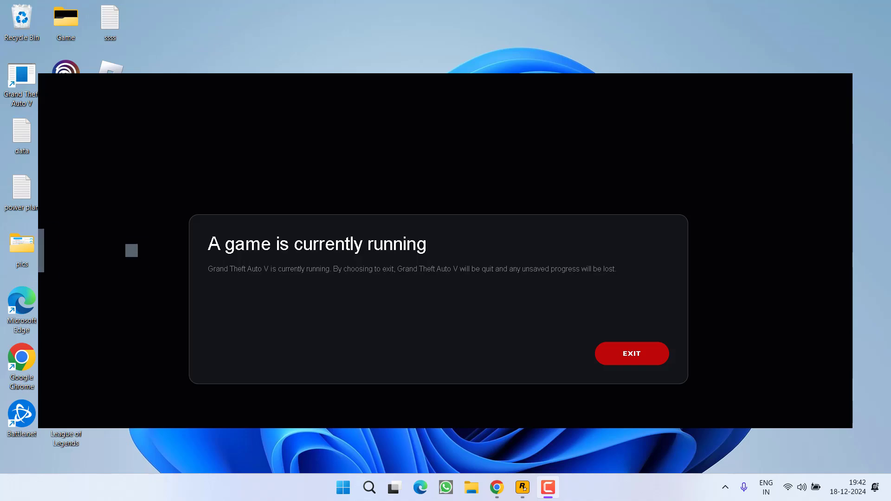
Exit the running Grand Theft Auto V and close the Rockstar Games Launcher
click(631, 353)
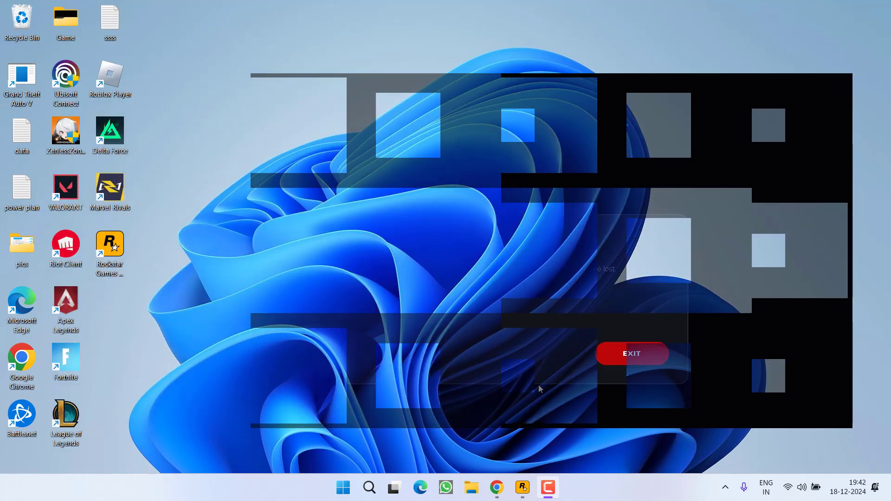
click(631, 353)
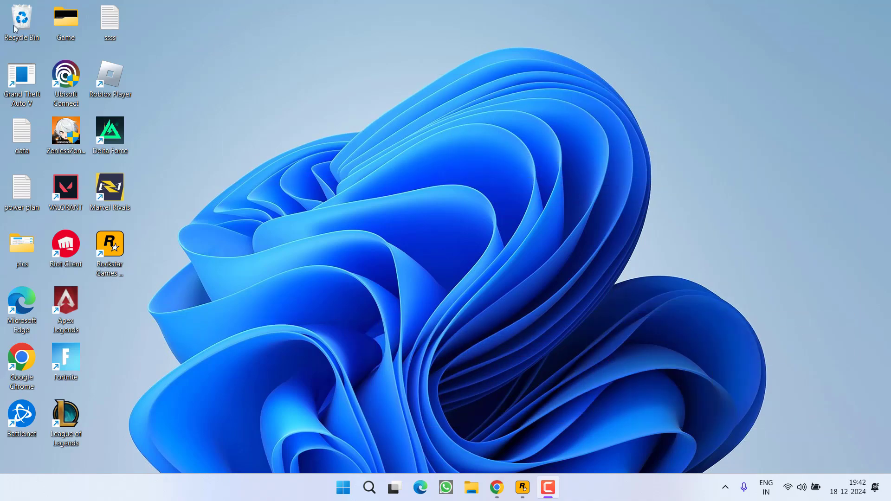
text(steam)
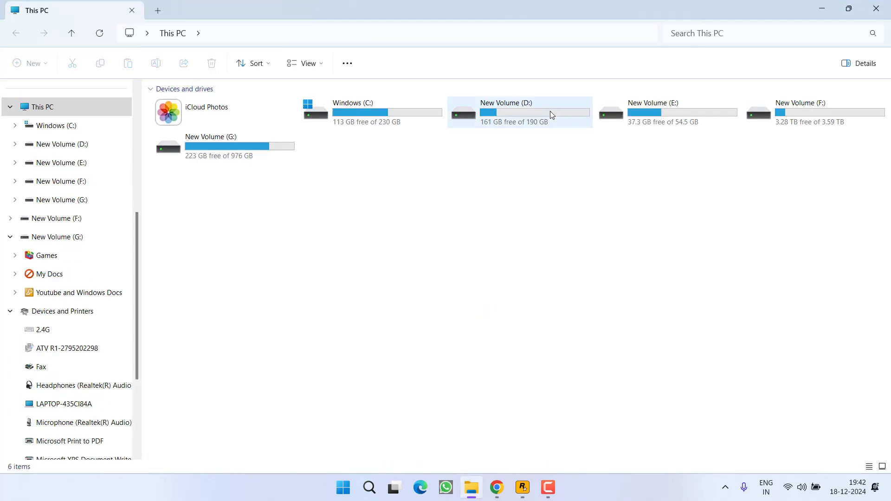
Browse to D:\Games\Grand Theft Auto V in File Explorer, then close the window
double_click(506, 112)
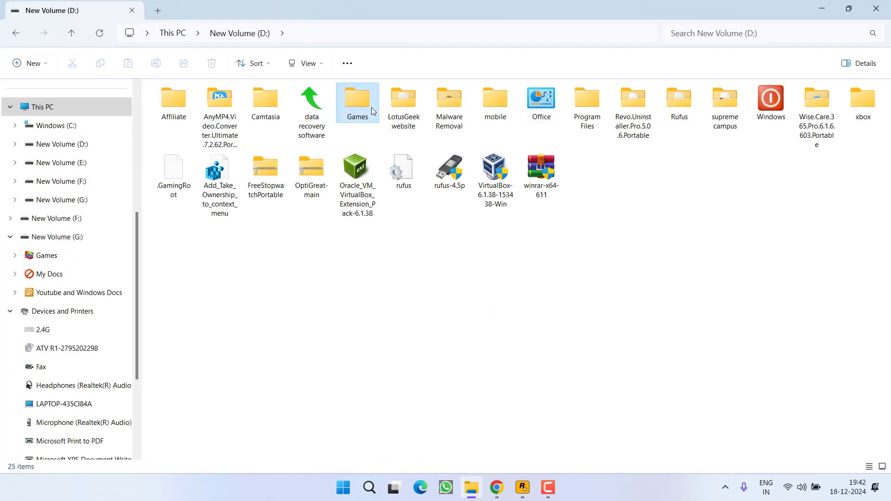
double_click(357, 98)
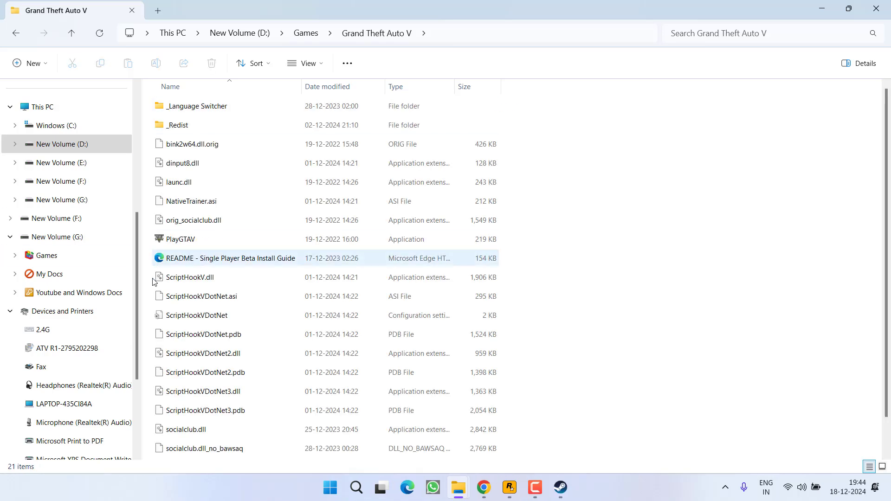
click(180, 240)
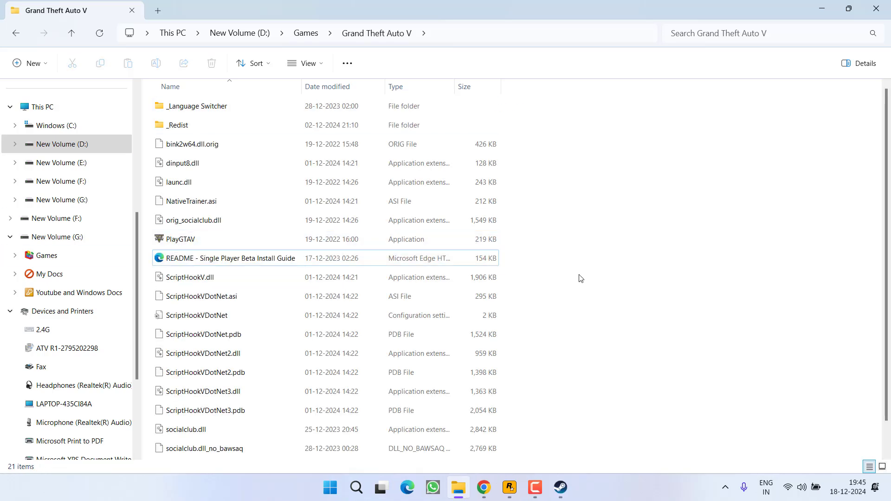
click(181, 239)
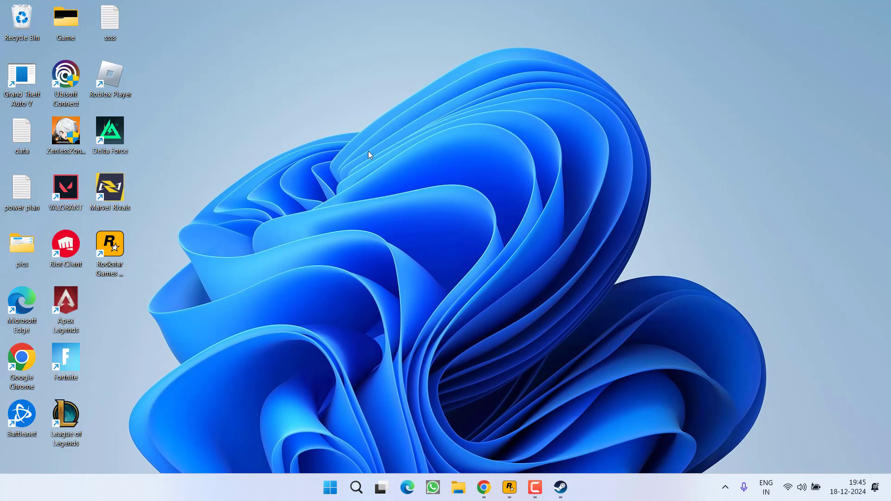
mouse_move(605, 271)
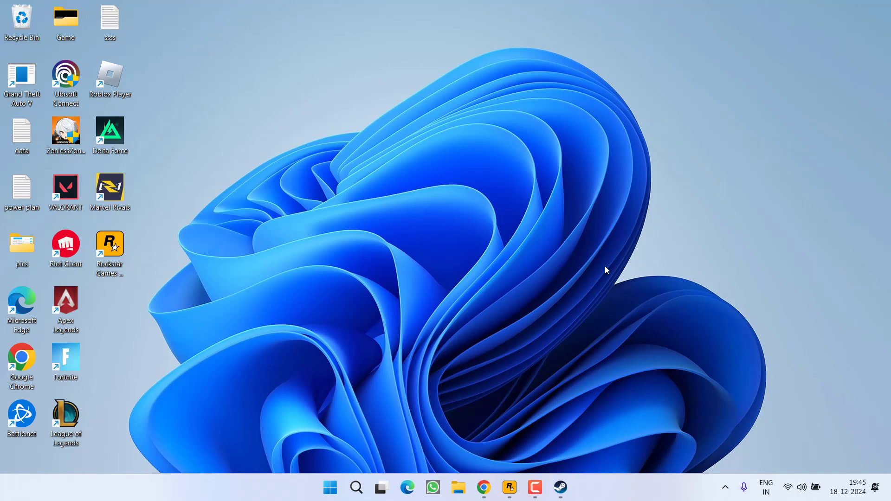
Untick BattlEye anti-cheat in the Rockstar Games Launcher's General settings
click(508, 486)
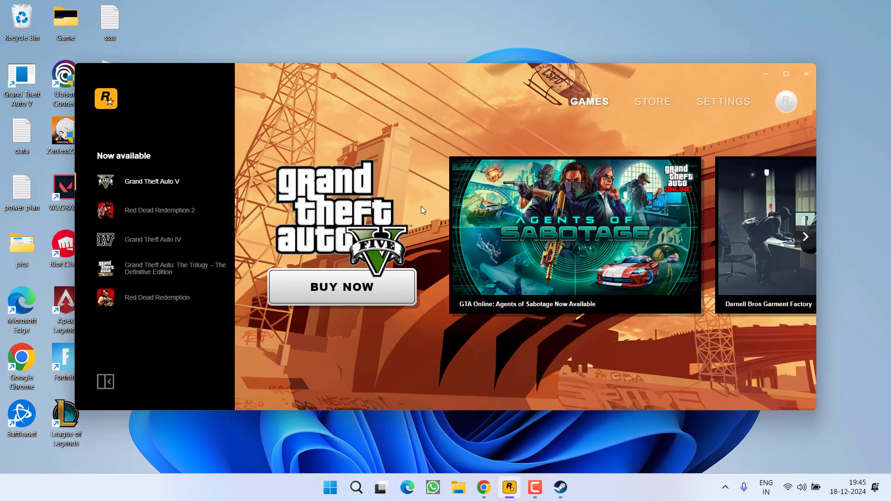
click(723, 101)
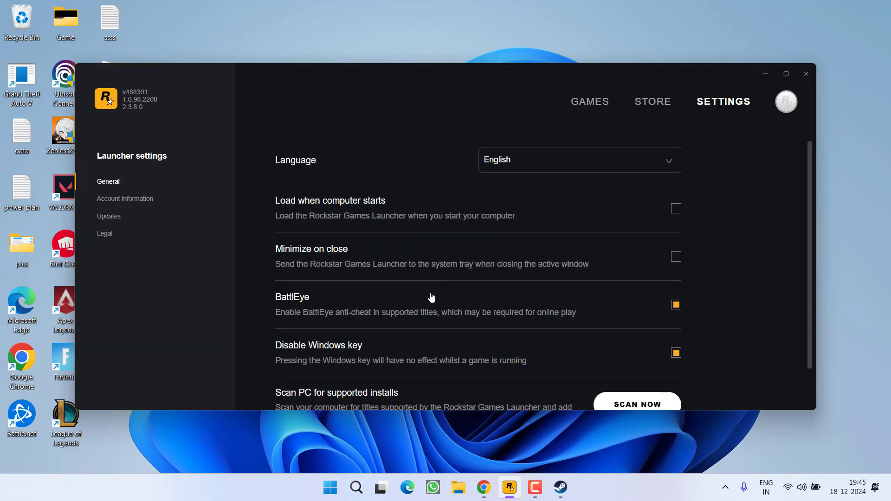
click(676, 305)
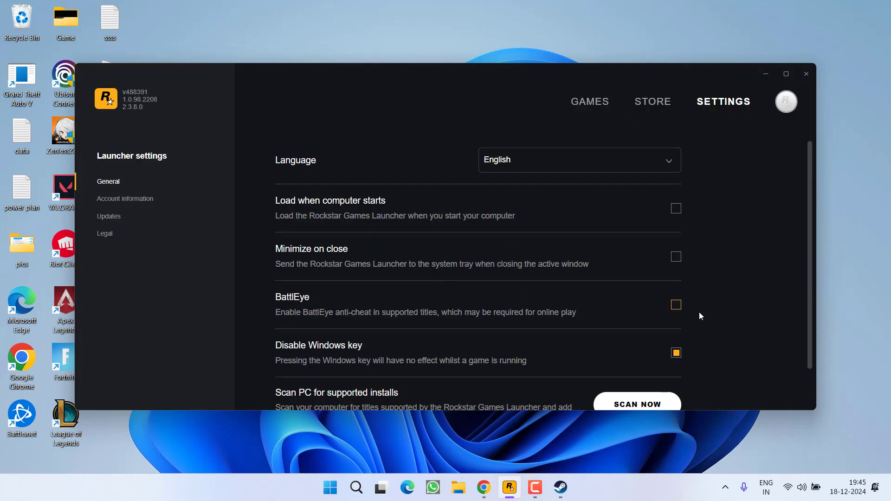
scroll(down, 3)
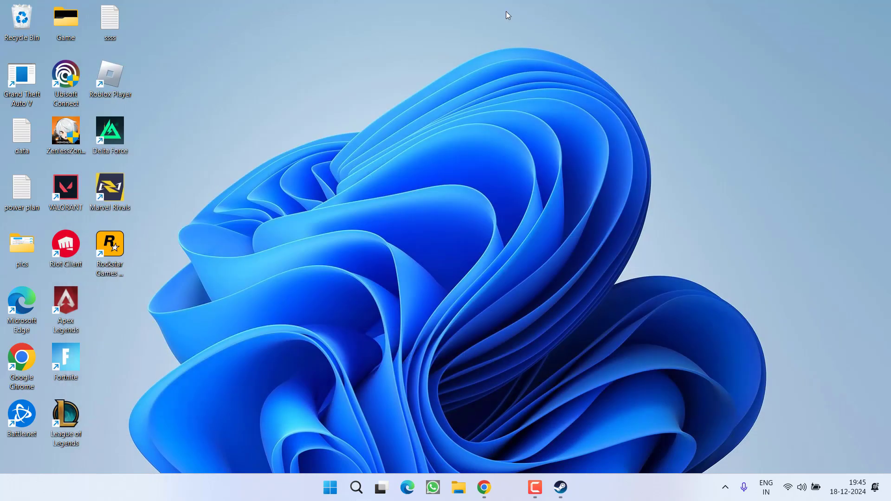
mouse_move(485, 142)
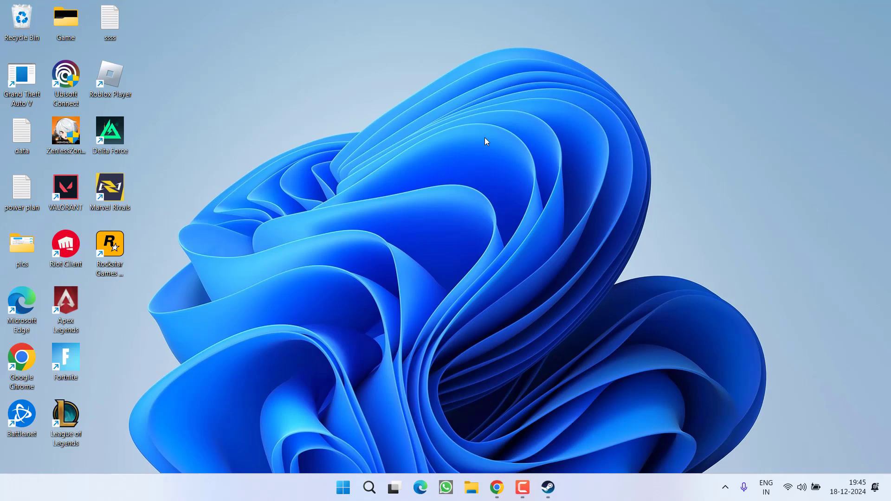
mouse_move(109, 227)
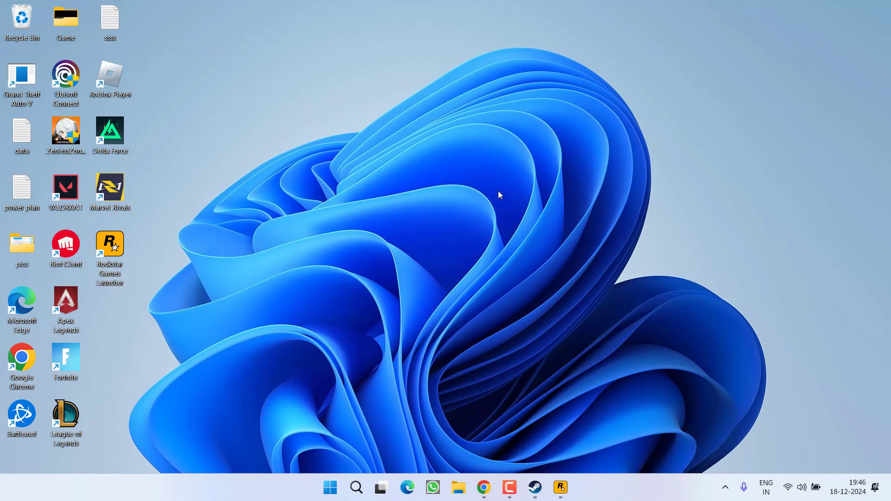
mouse_move(486, 220)
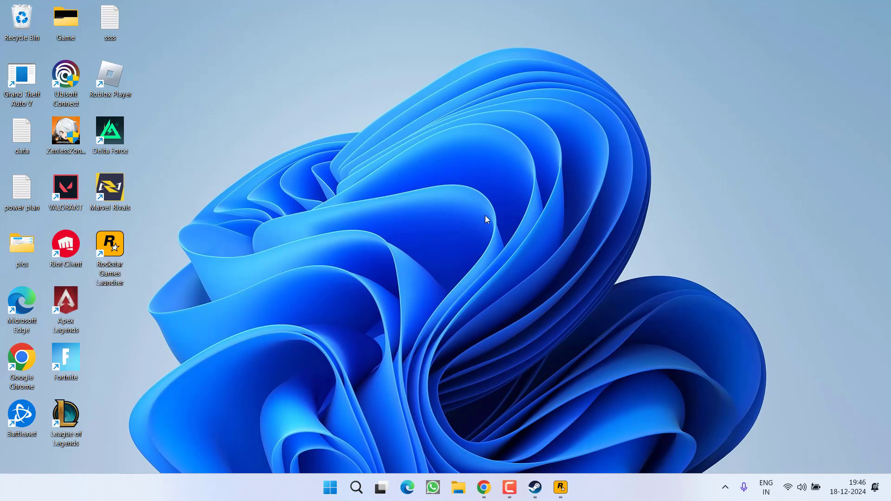
End both Rockstar Games processes in Task Manager, then close Task Manager
right_click(625, 487)
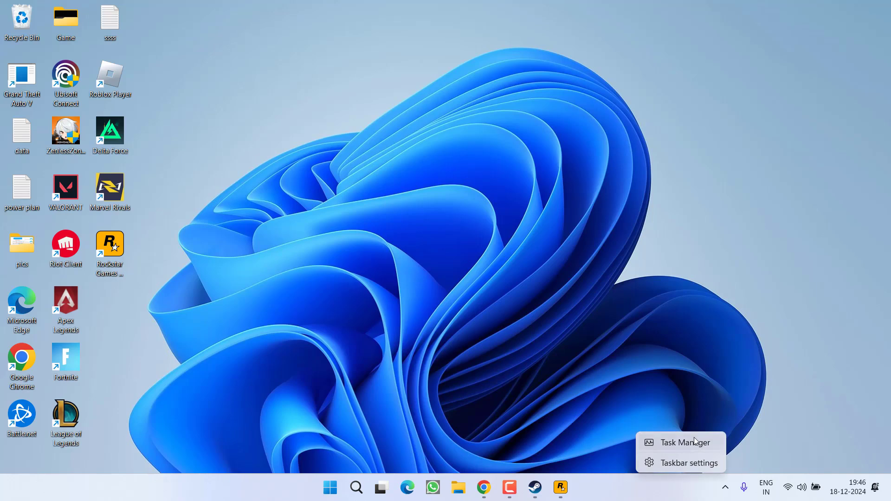
click(686, 442)
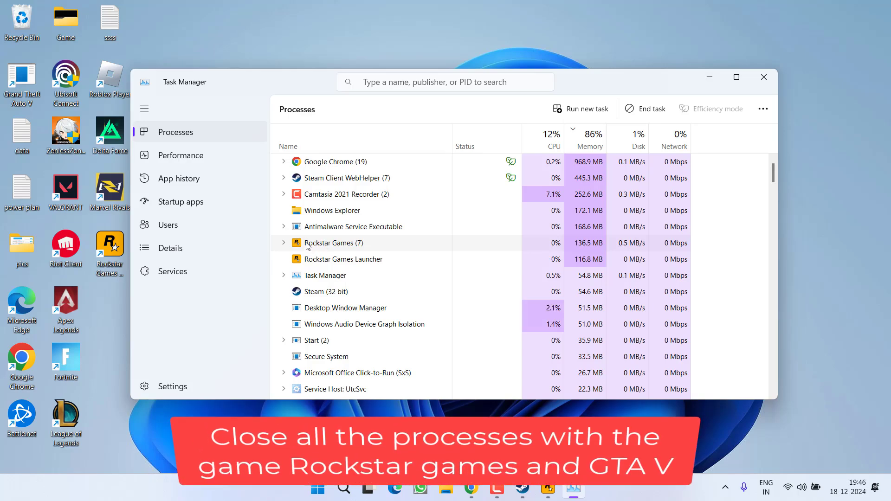
right_click(334, 243)
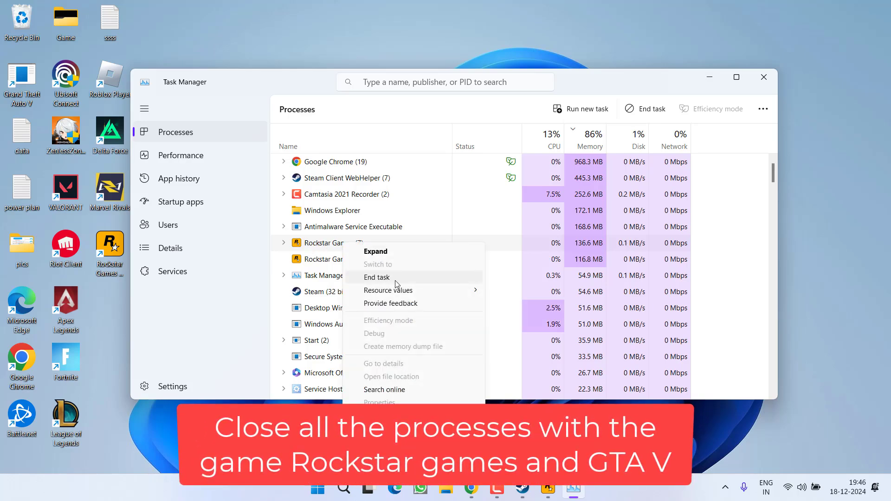
click(376, 277)
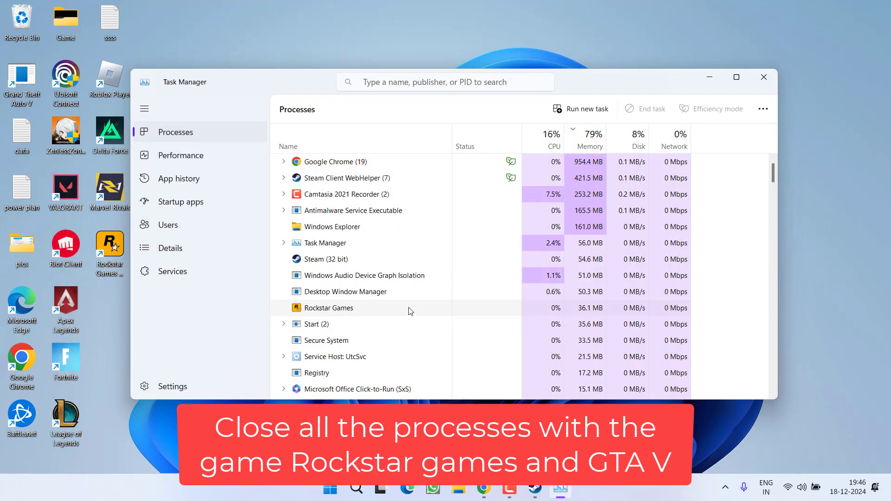
right_click(330, 307)
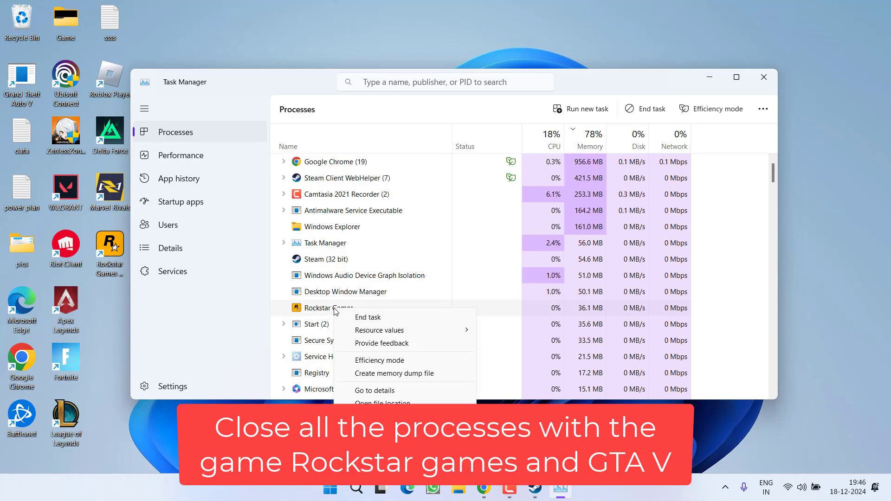
click(368, 317)
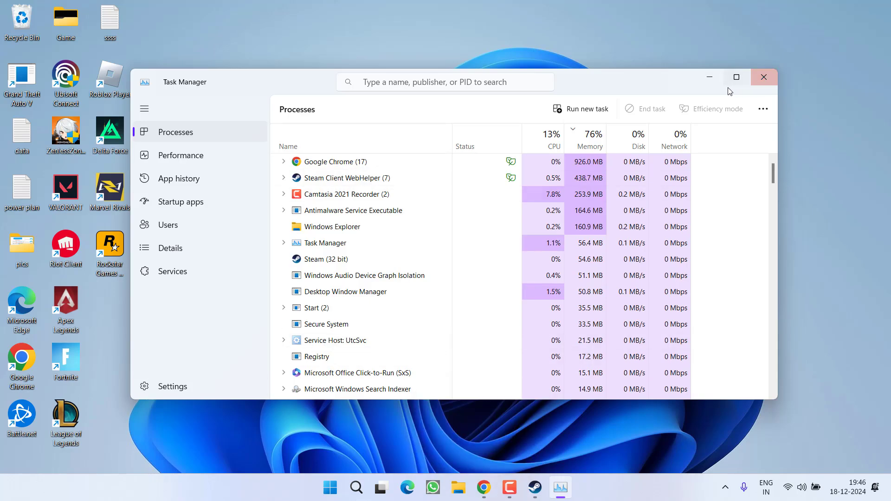
click(763, 76)
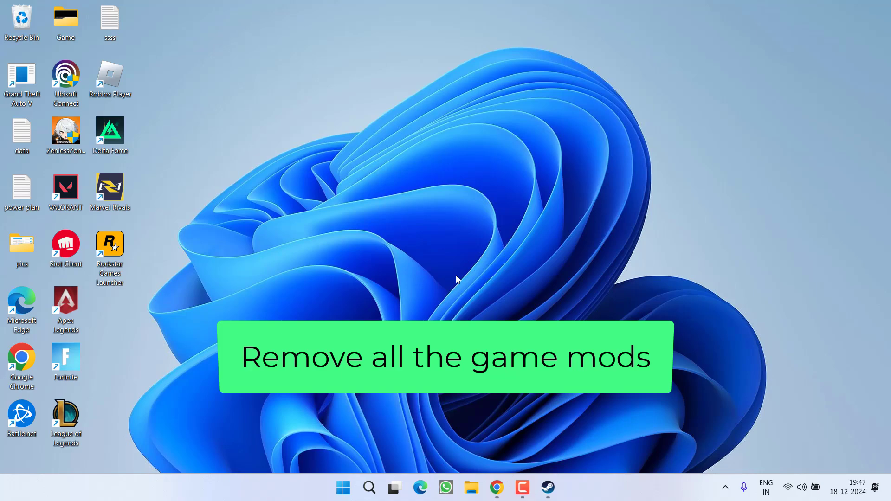
Browse to D:\Games\Grand Theft Auto V and select dinput8.dll
click(469, 487)
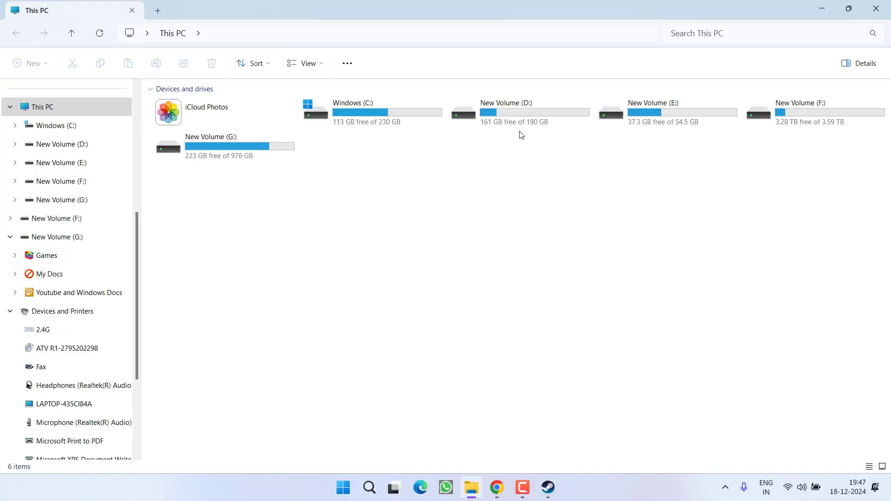
double_click(506, 112)
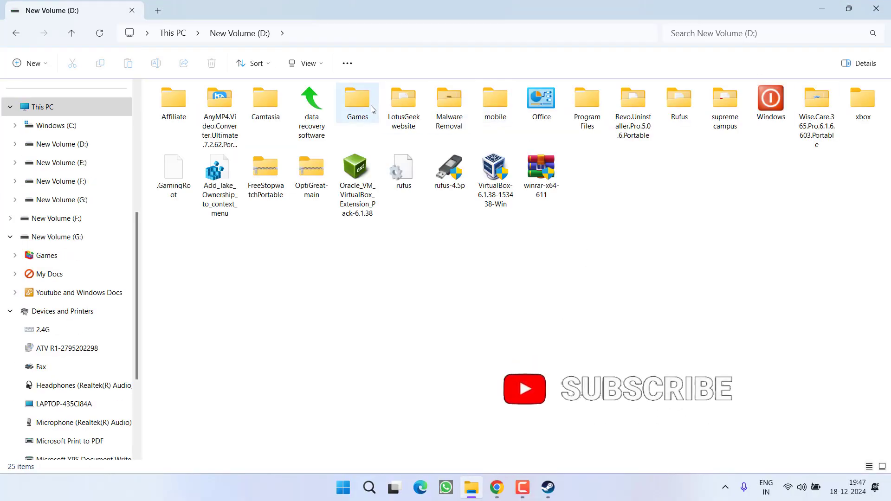
double_click(357, 99)
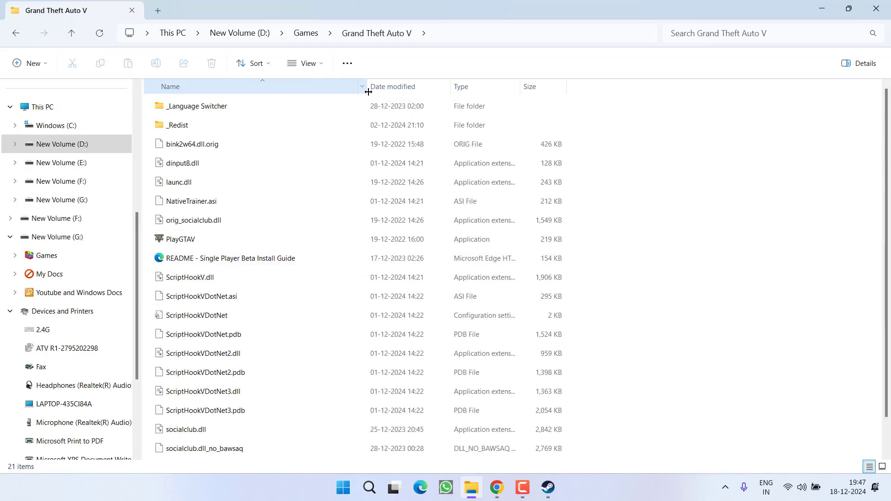
mouse_move(196, 105)
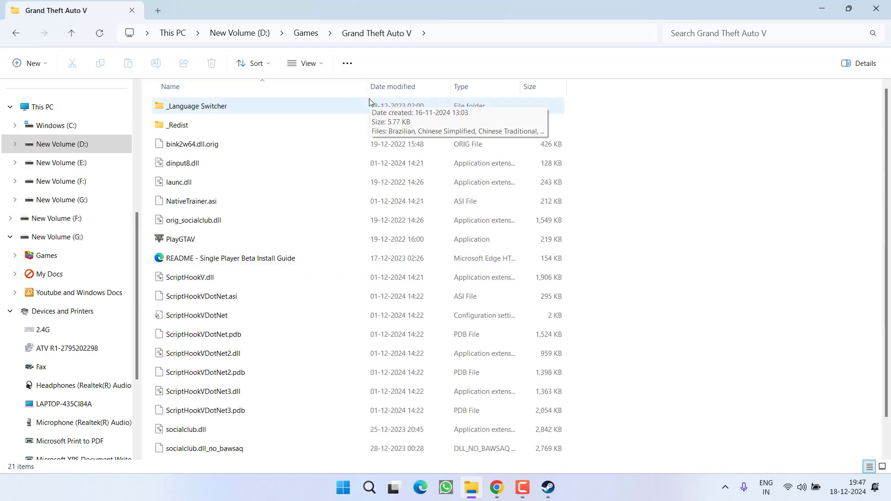
click(182, 163)
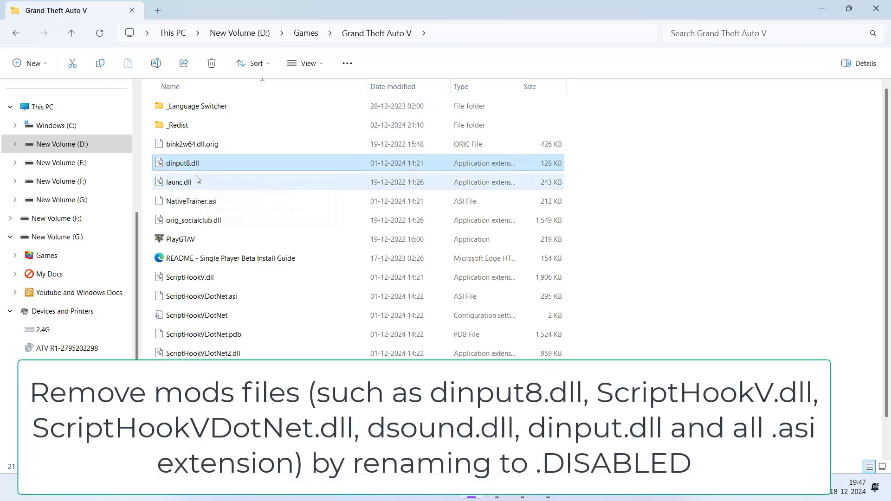
Rename dinput8.dll to dinput8.dll.disabled
key(F2)
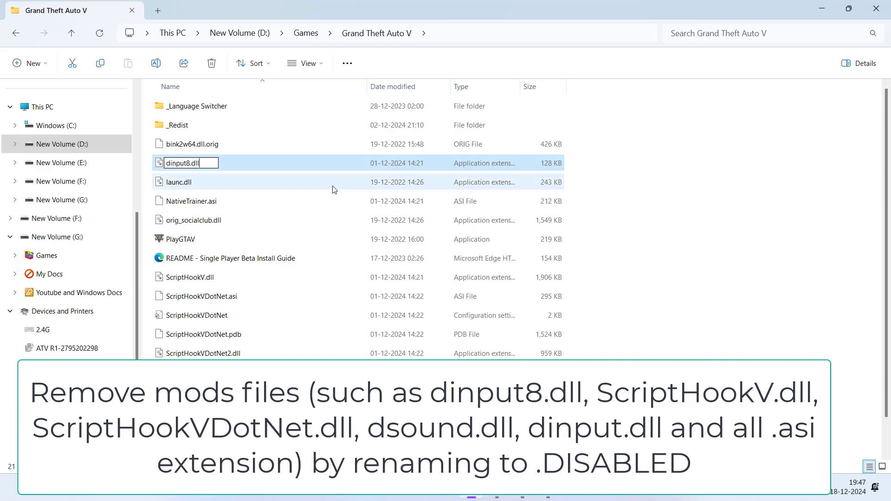
text(.disabe)
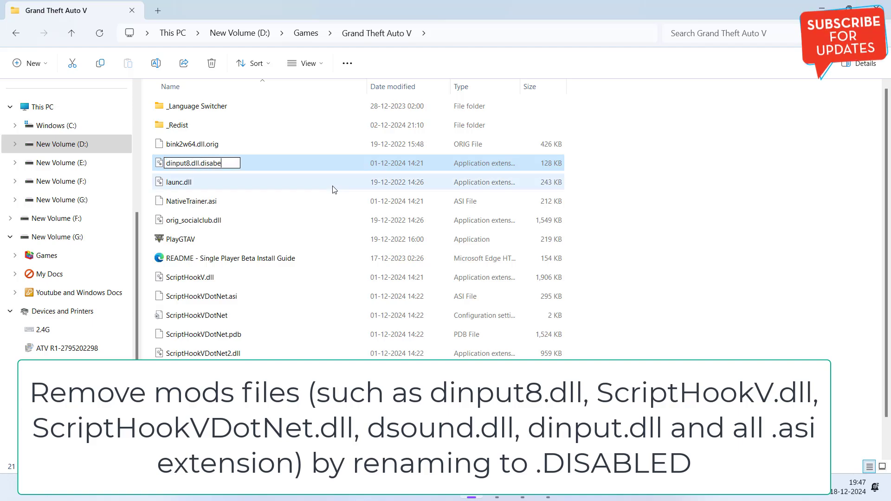
text(led)
key(Enter)
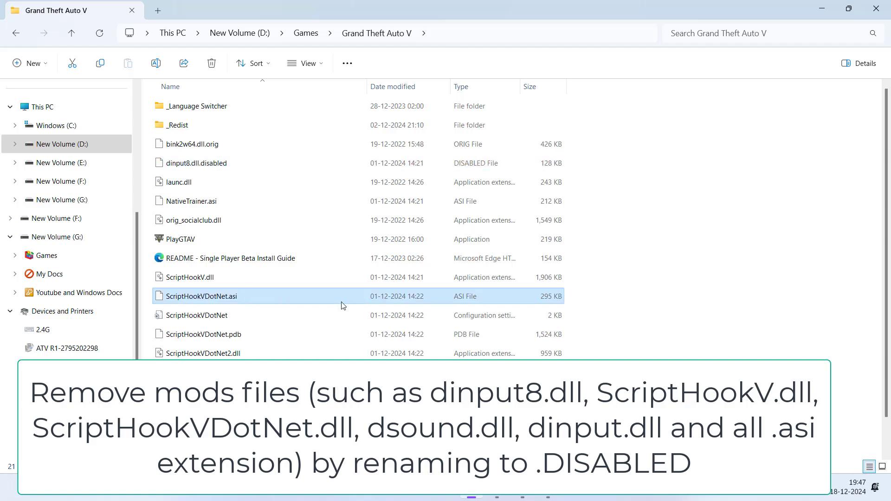
Rename ScriptHookVDotNet.asi with a .disabled extension, accepting the extension-change warning
key(F2)
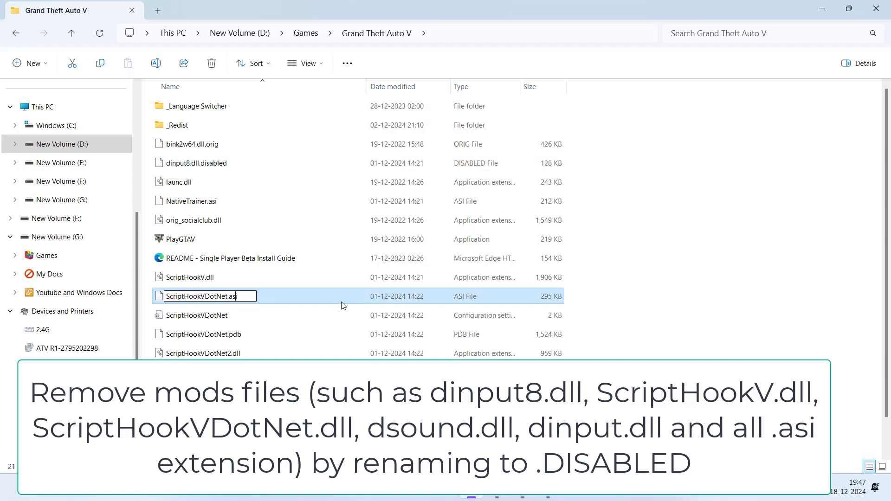
text(i.)
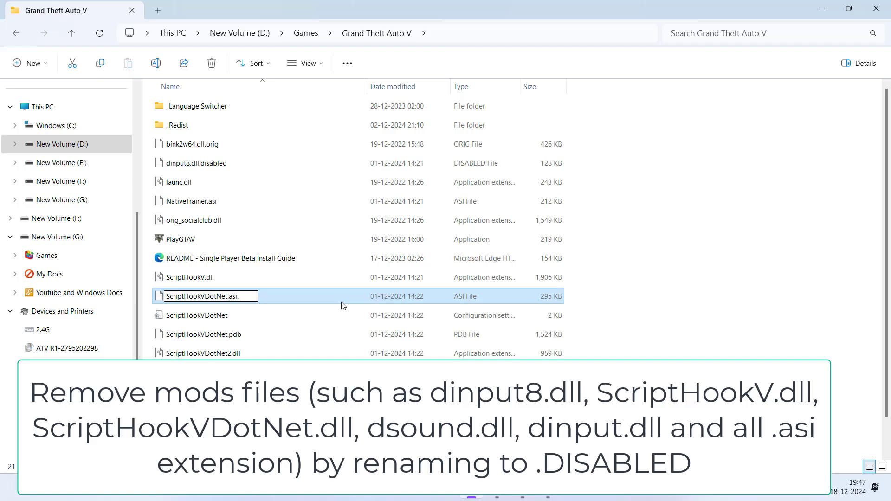
text(disabled)
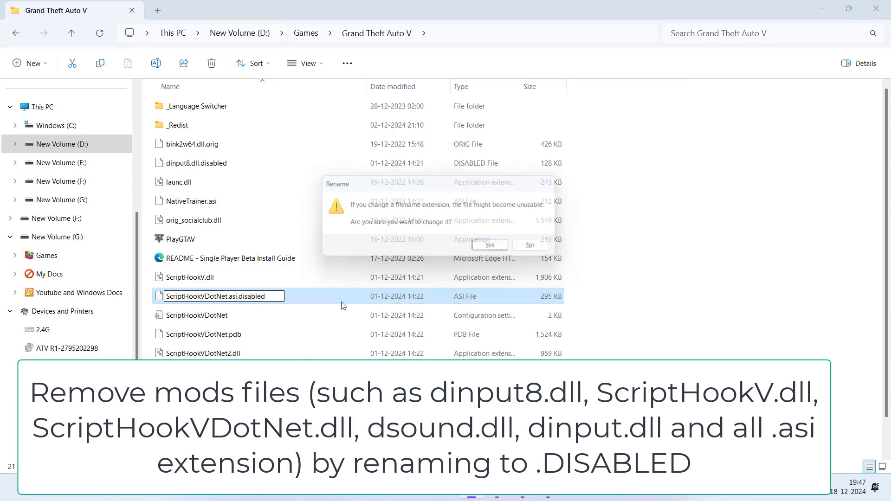
click(488, 245)
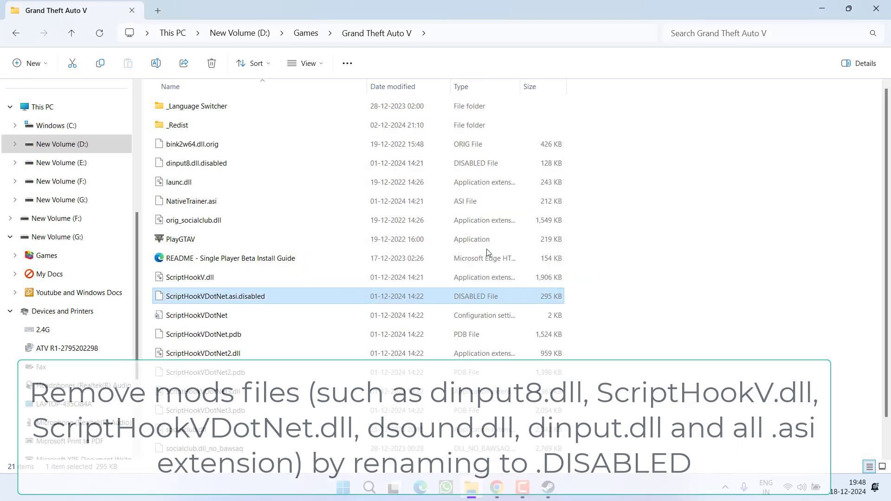